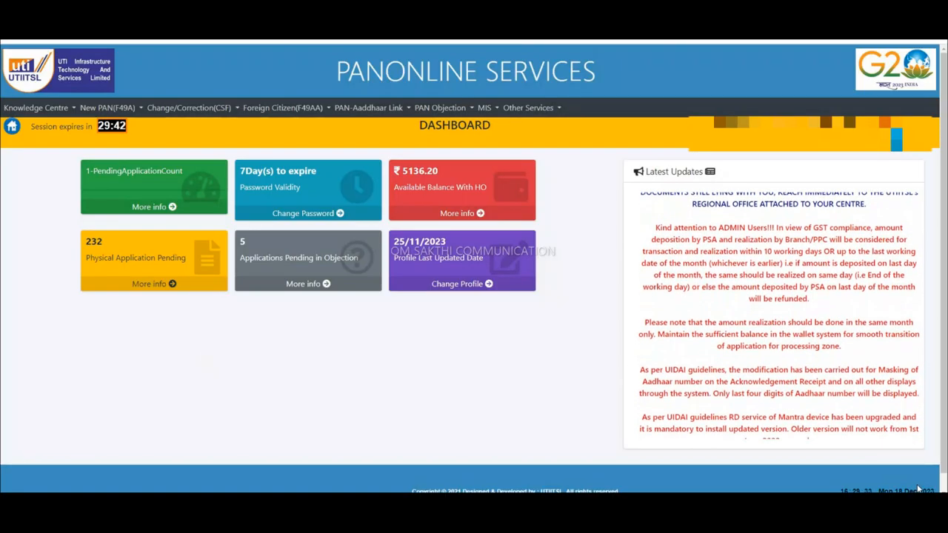
Start a new Form 49A Application for Allotment of PAN from the dashboard
left_click(107, 107)
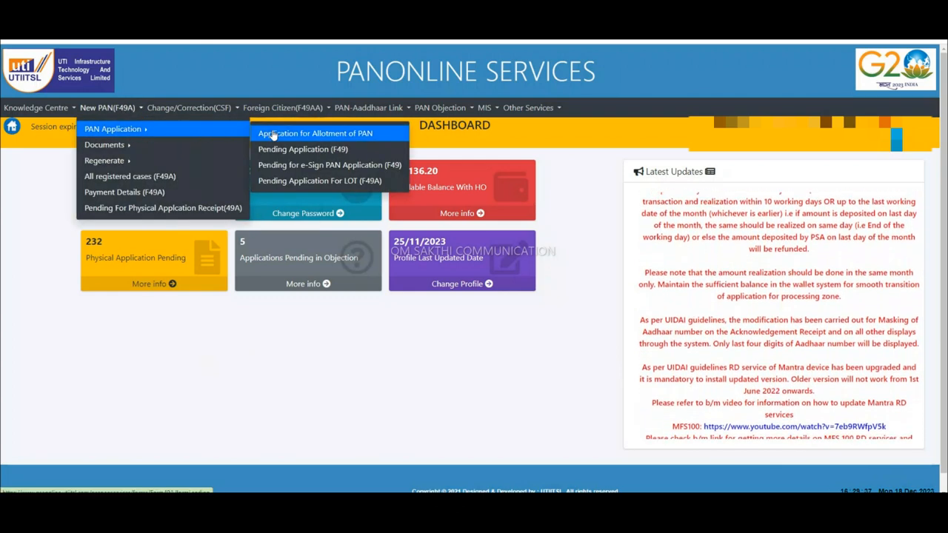
left_click(314, 133)
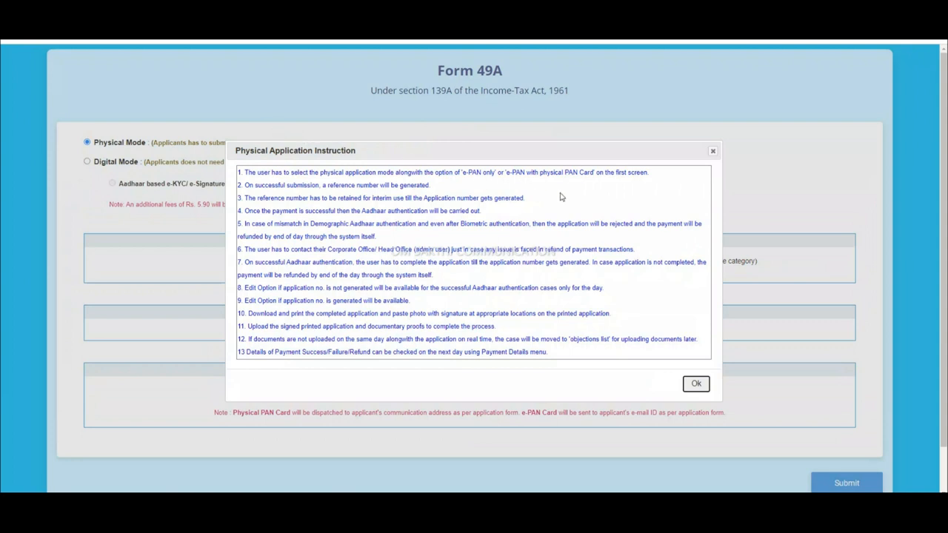
Submit applicant status Individual, not defence/NRI, with both physical PAN card and e-PAN
left_click(694, 383)
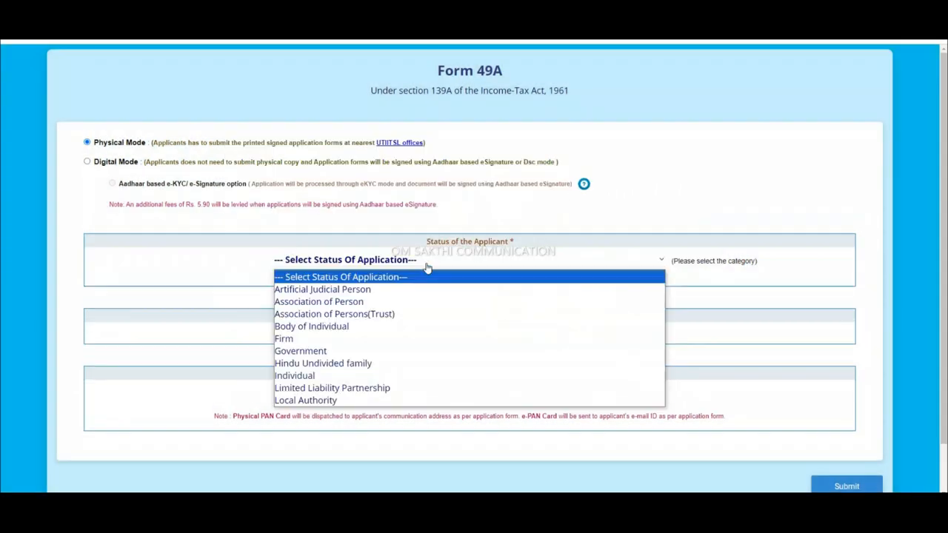
mouse_move(363, 337)
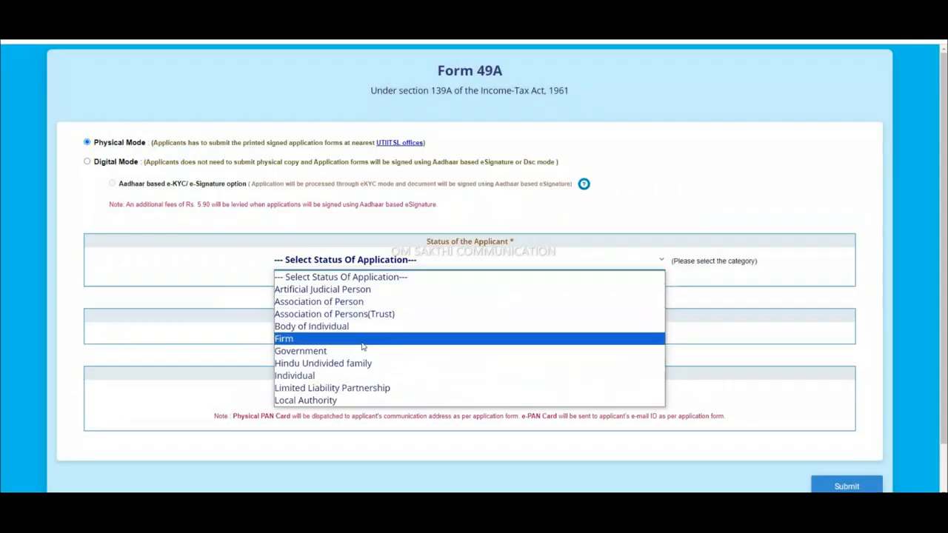
left_click(293, 376)
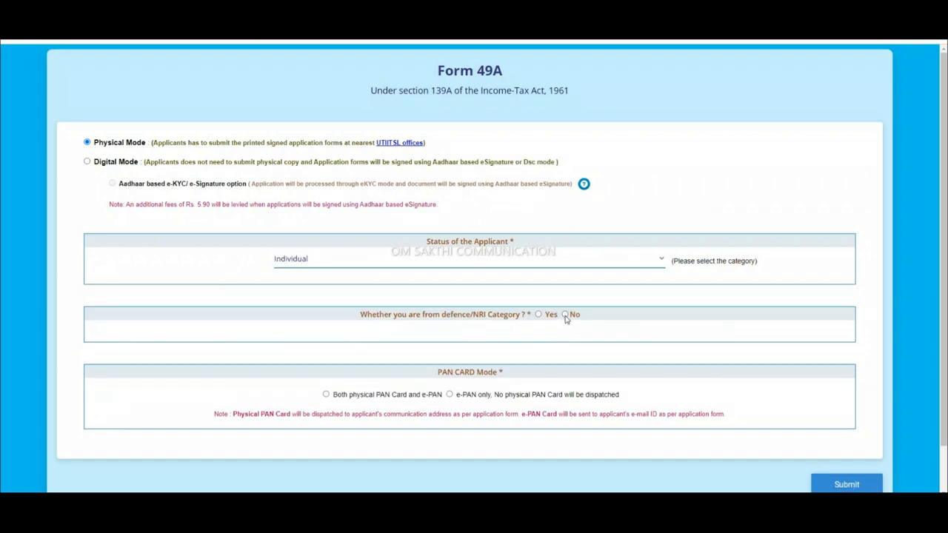
left_click(566, 314)
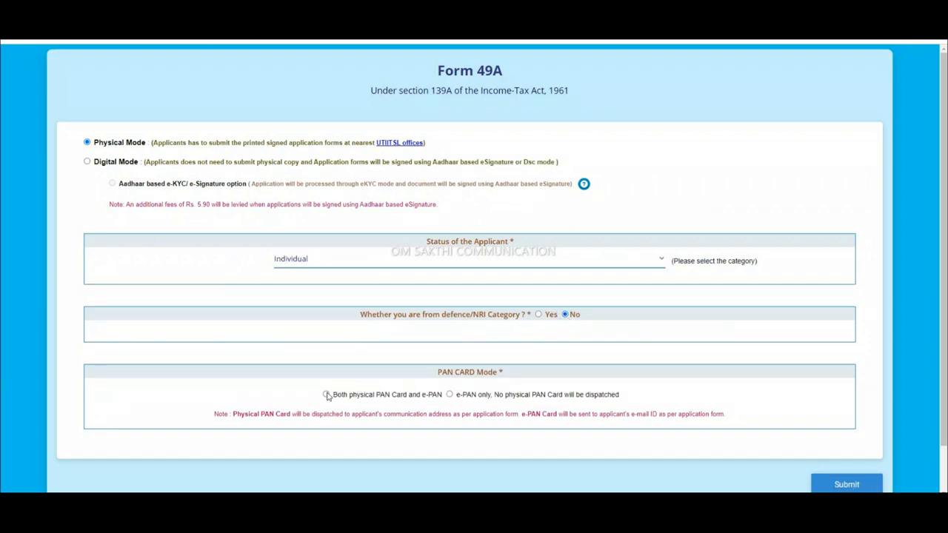
left_click(326, 394)
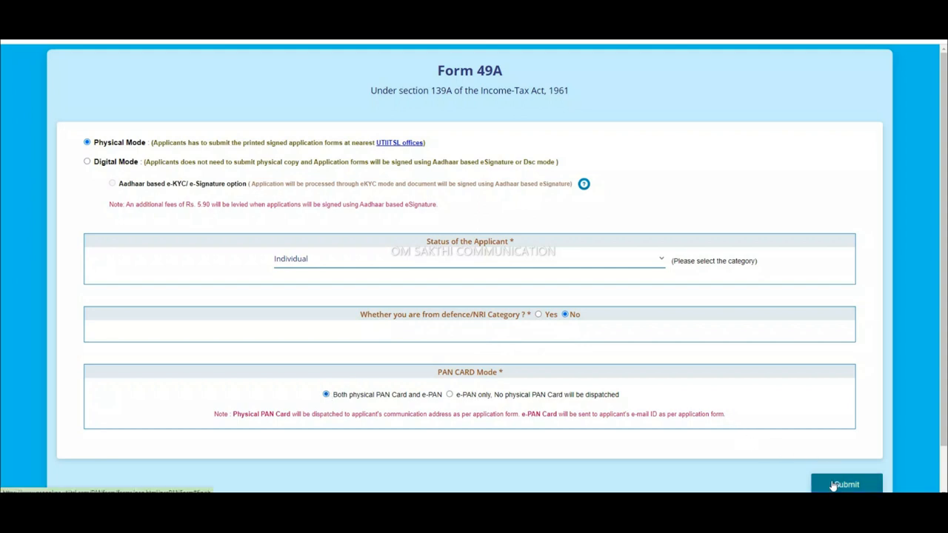
left_click(844, 484)
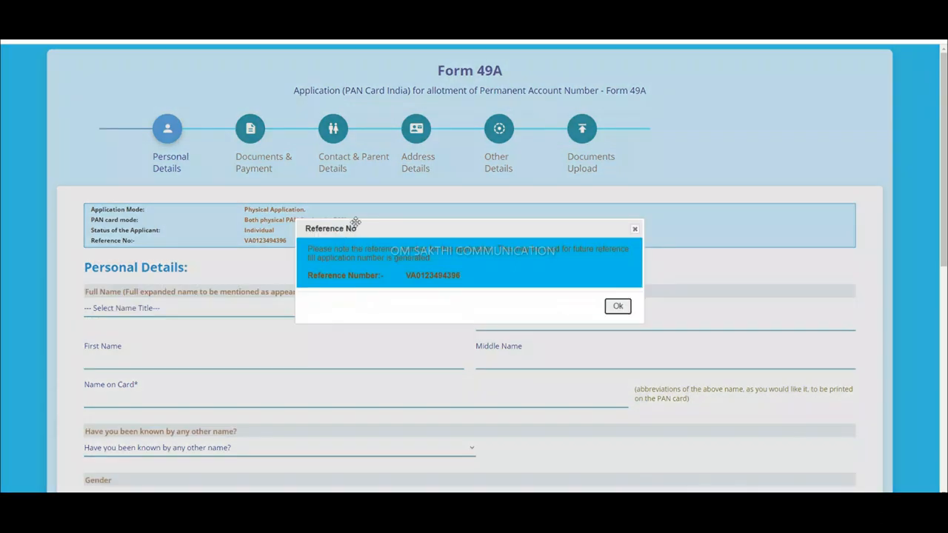
left_click(616, 305)
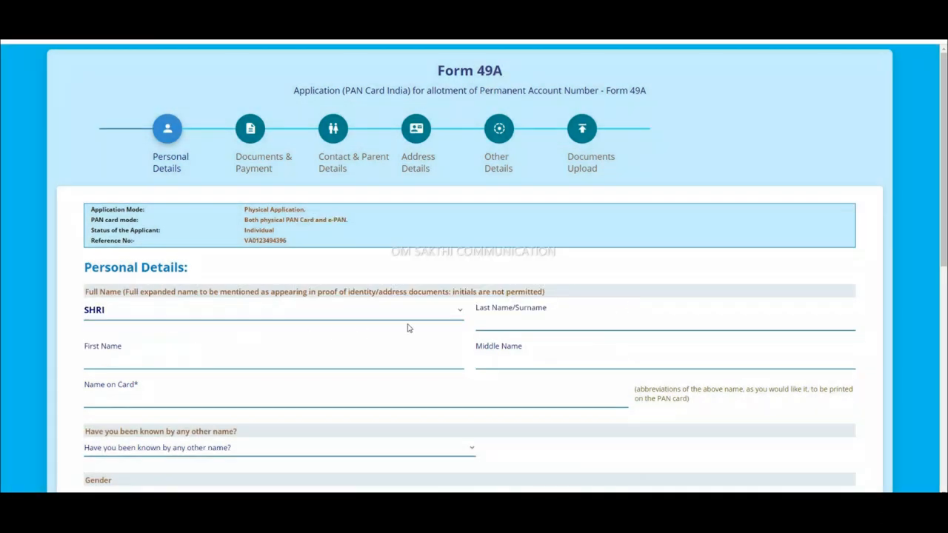
type("pav")
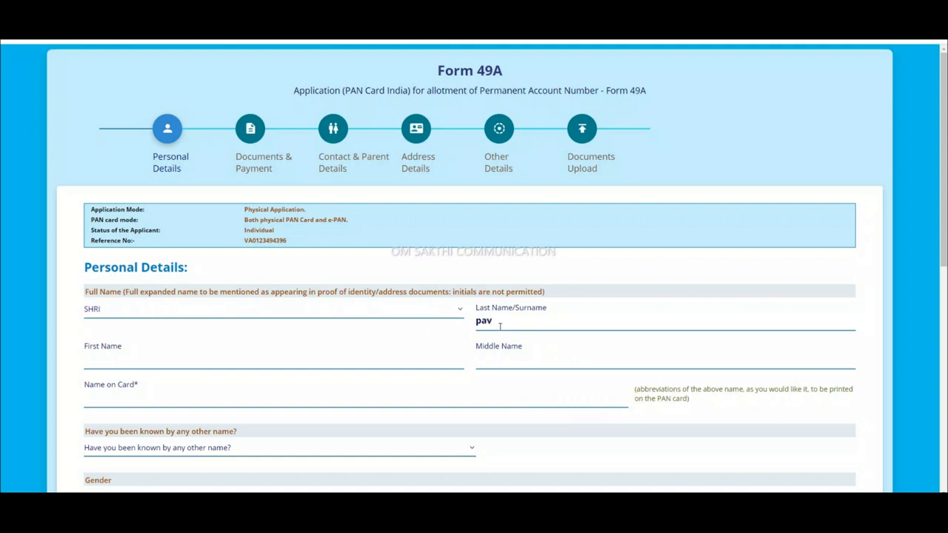
type("is")
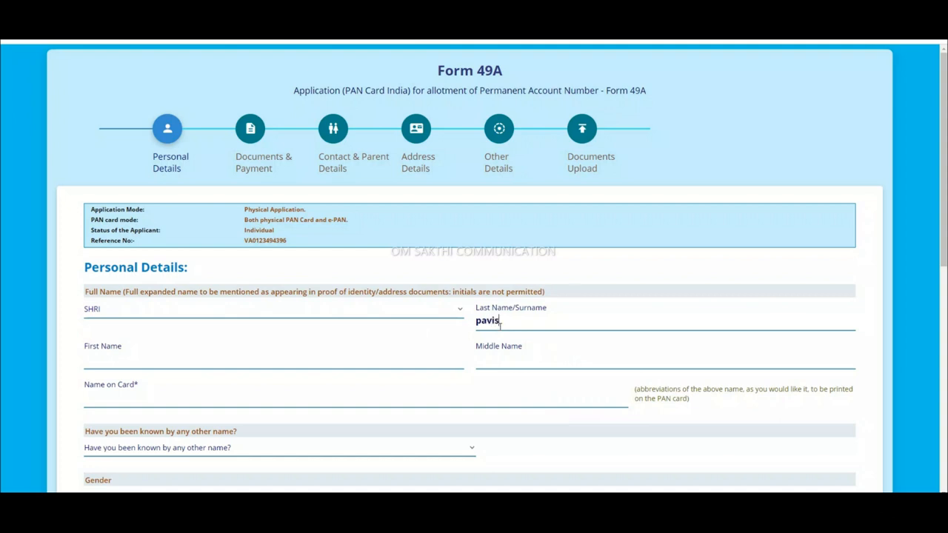
type("subram")
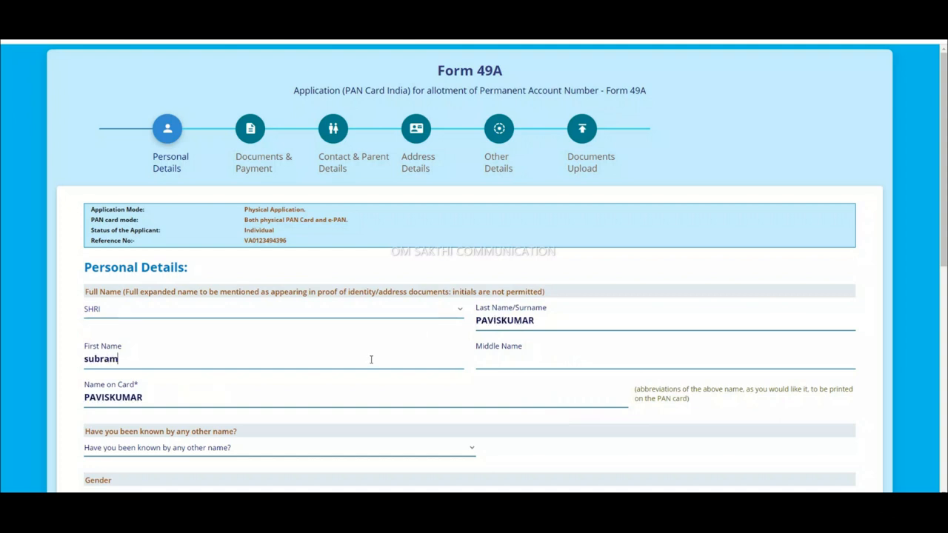
type("ani")
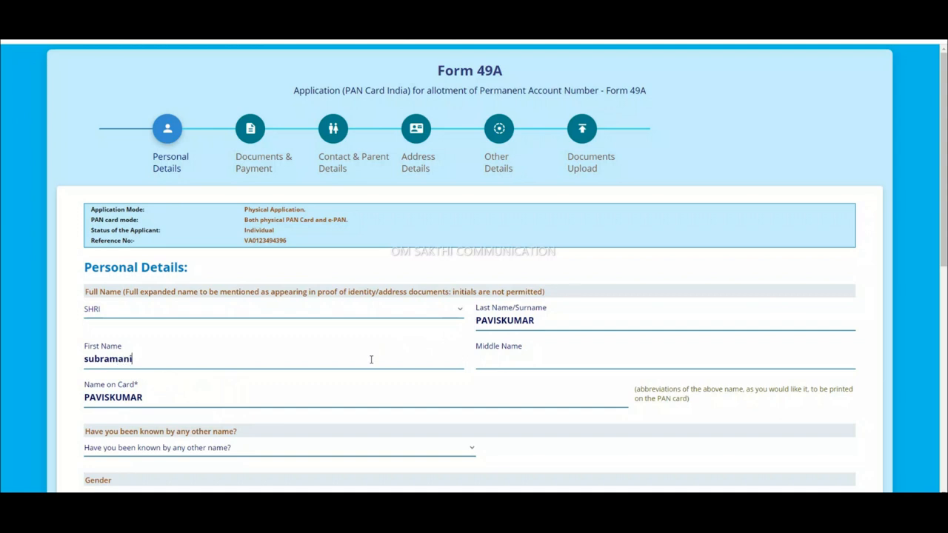
type("yam")
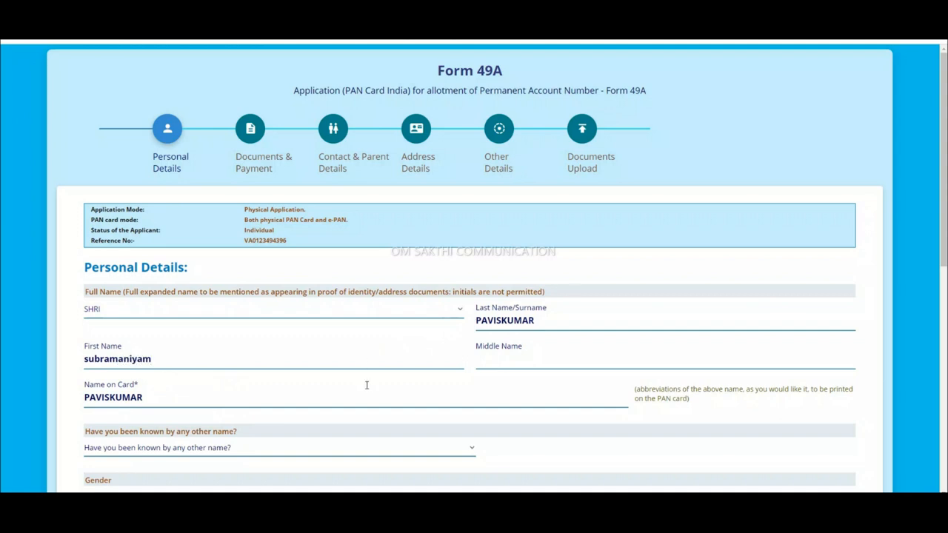
type("SUBRAMANIYAM PAVISKUMAR")
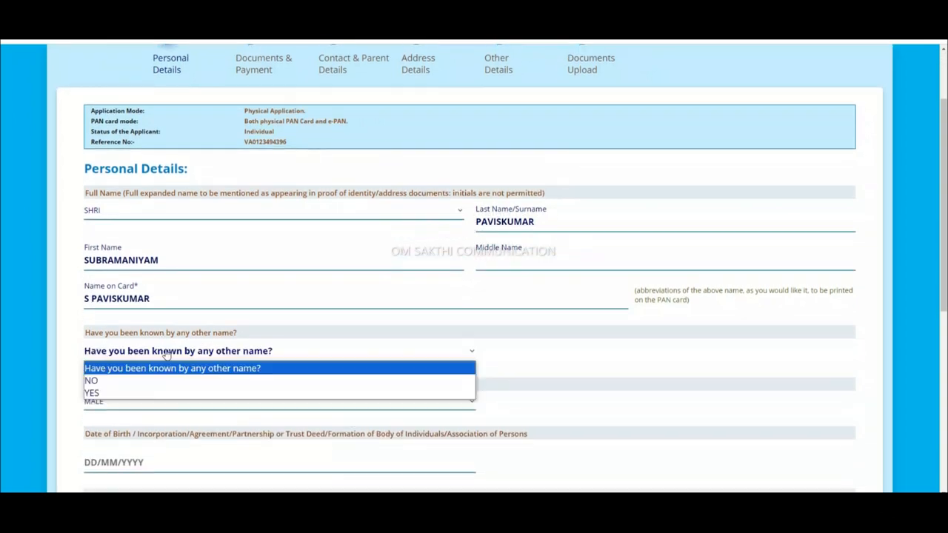
left_click(91, 380)
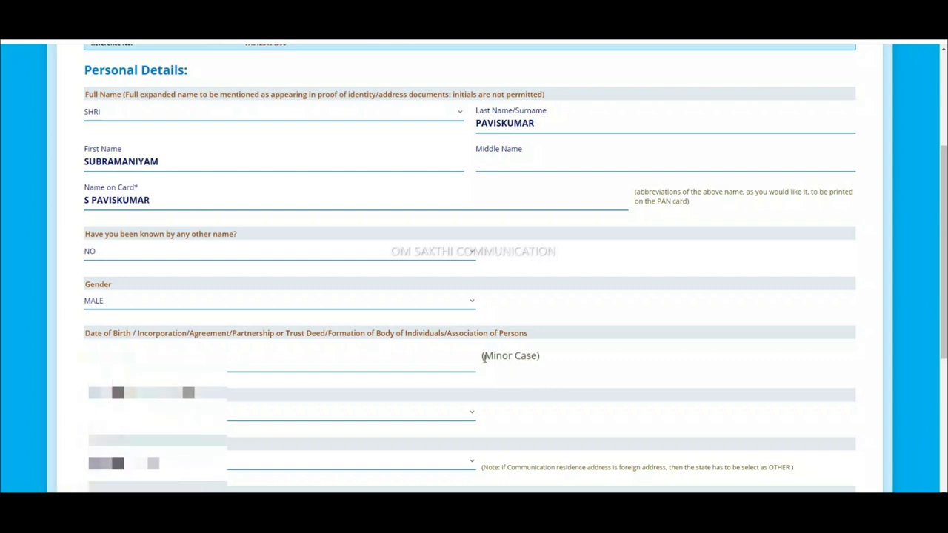
Set state TAMIL NADU, enter Aadhaar number and name 'S PAVIS…', then advance to document details
scroll("down", 3)
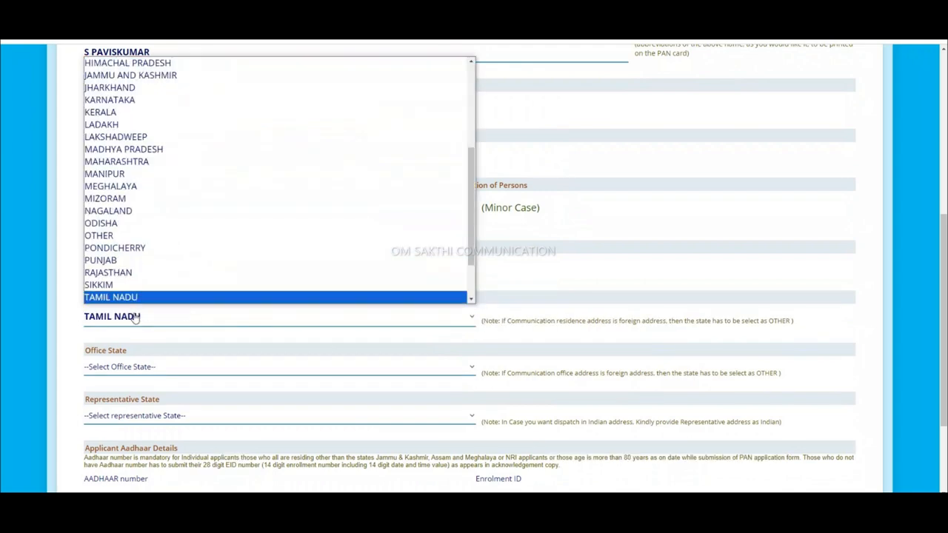
left_click(109, 296)
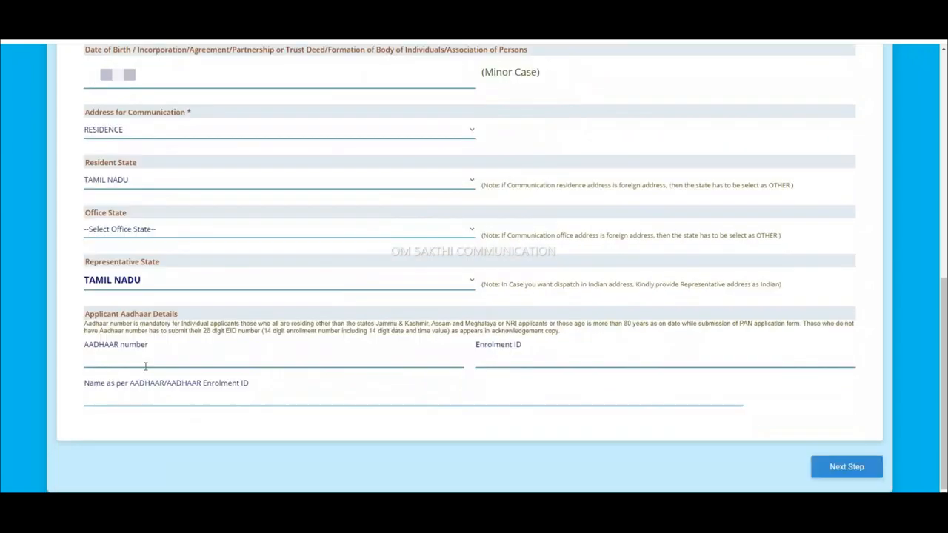
type("2")
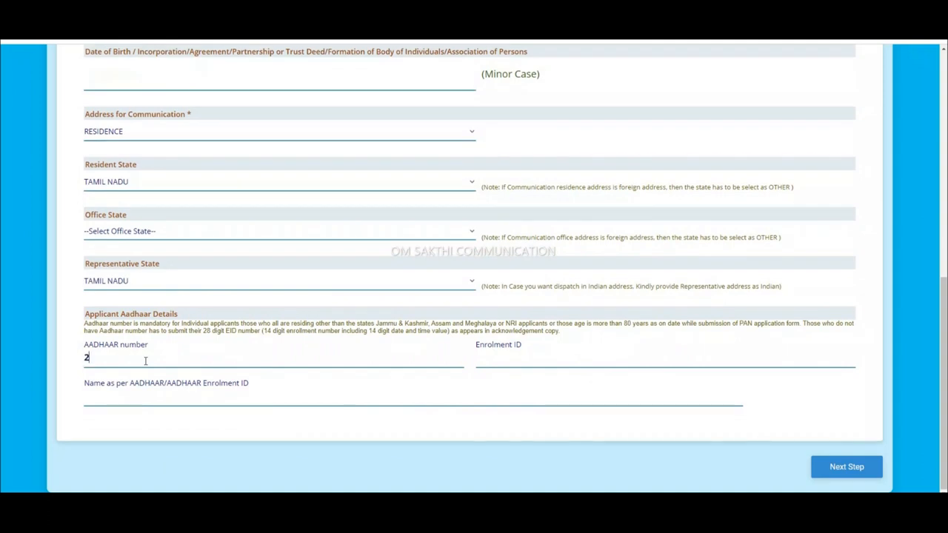
type("8")
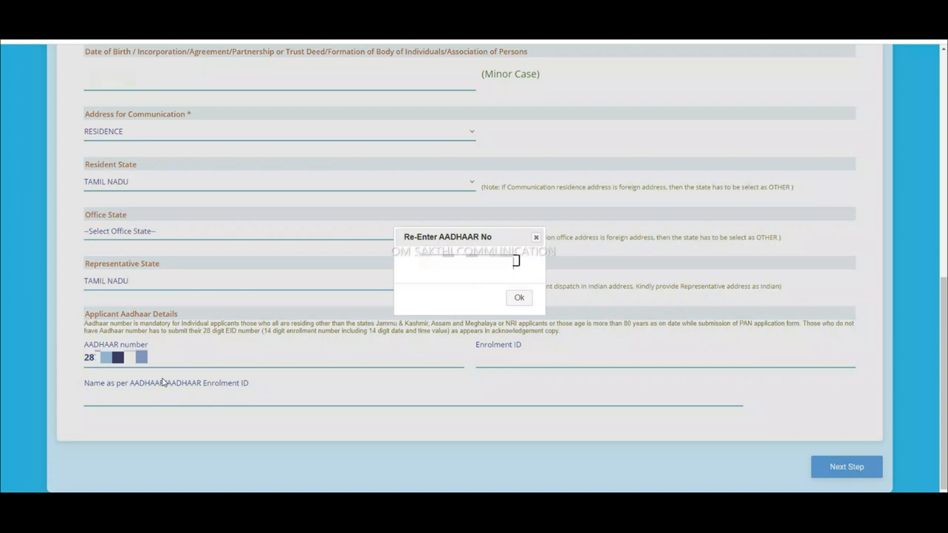
type("s p")
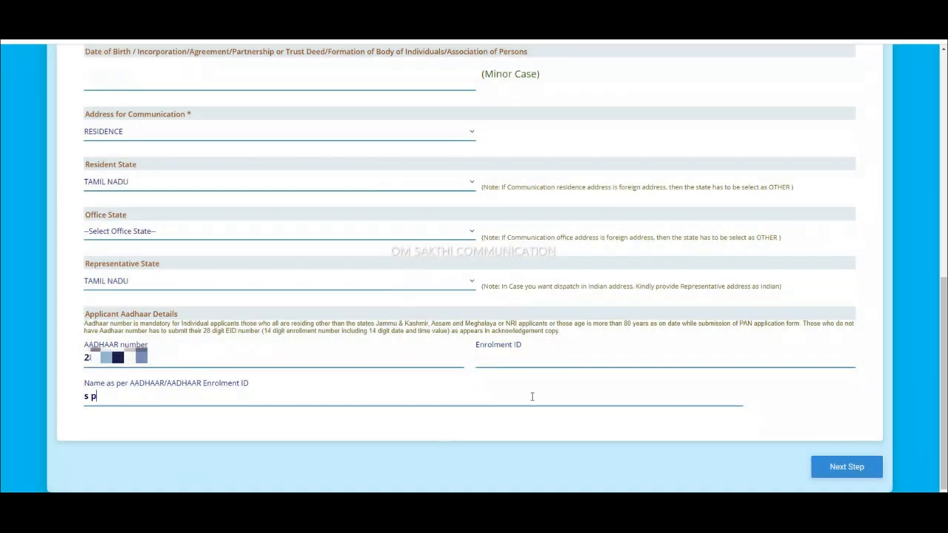
type("avis")
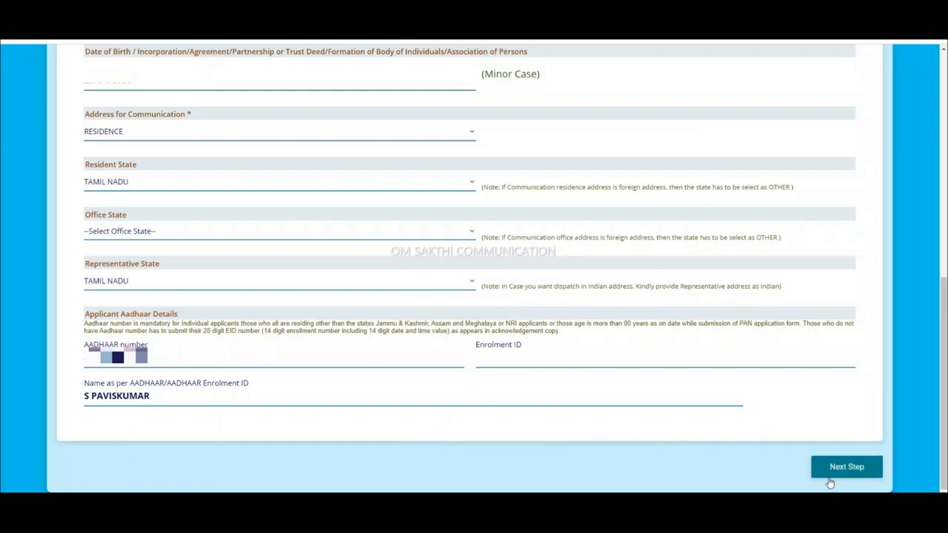
left_click(847, 467)
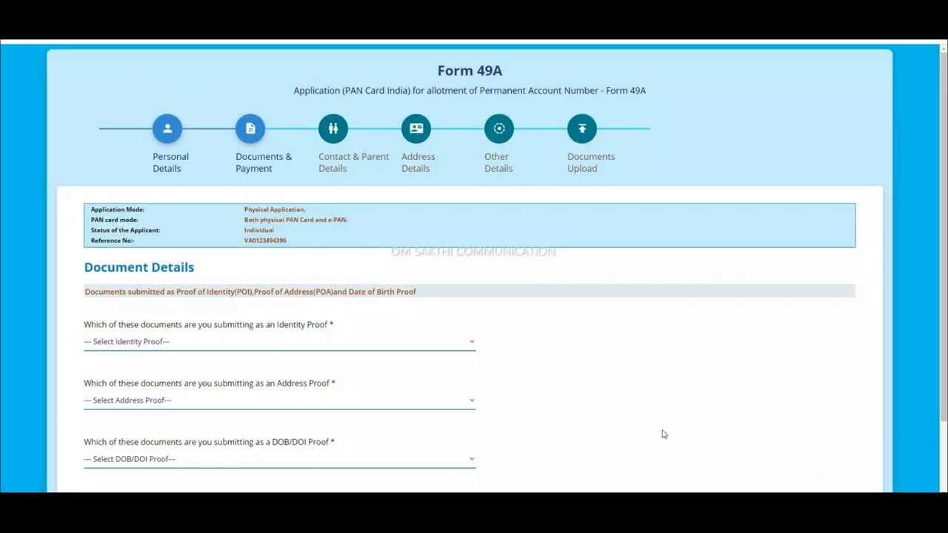
Choose AADHAAR Card issued by UIDAI as proof and proceed past the payment instructions
left_click(279, 400)
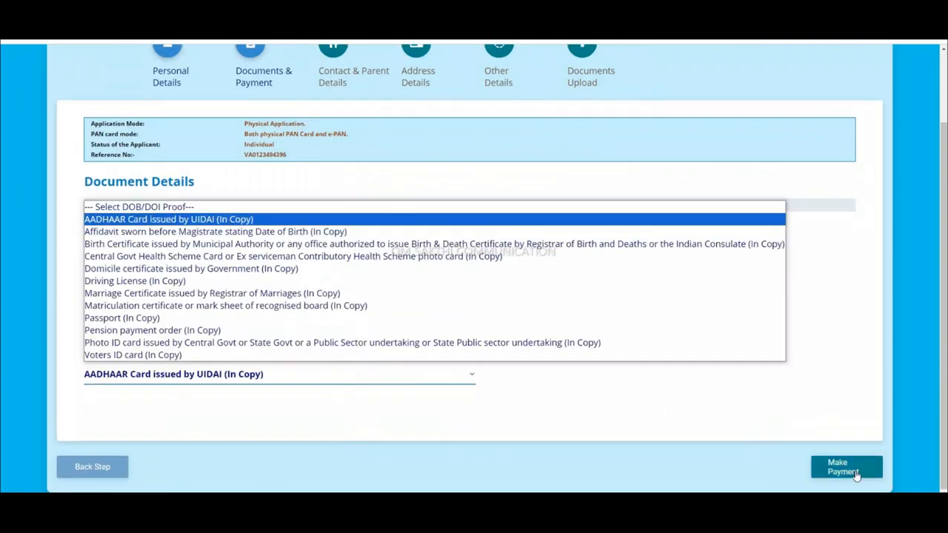
left_click(847, 466)
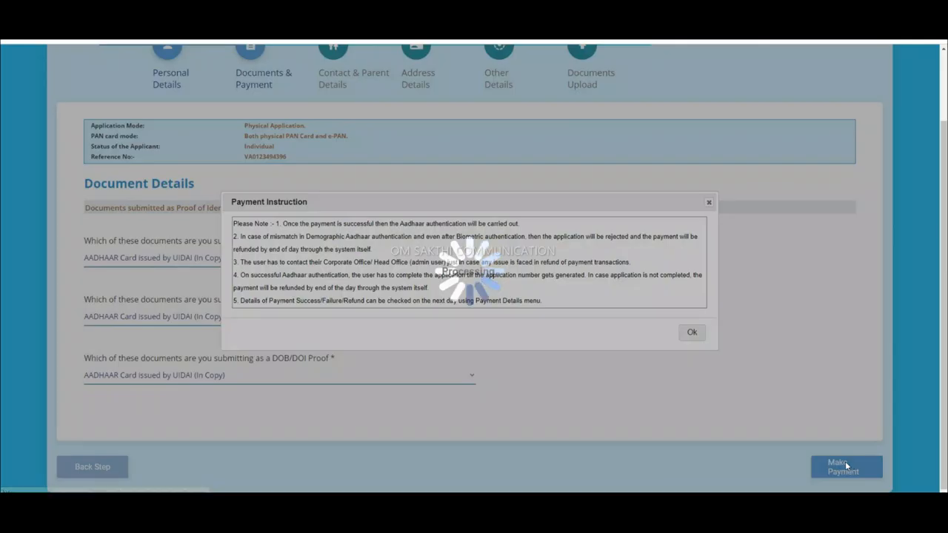
left_click(690, 332)
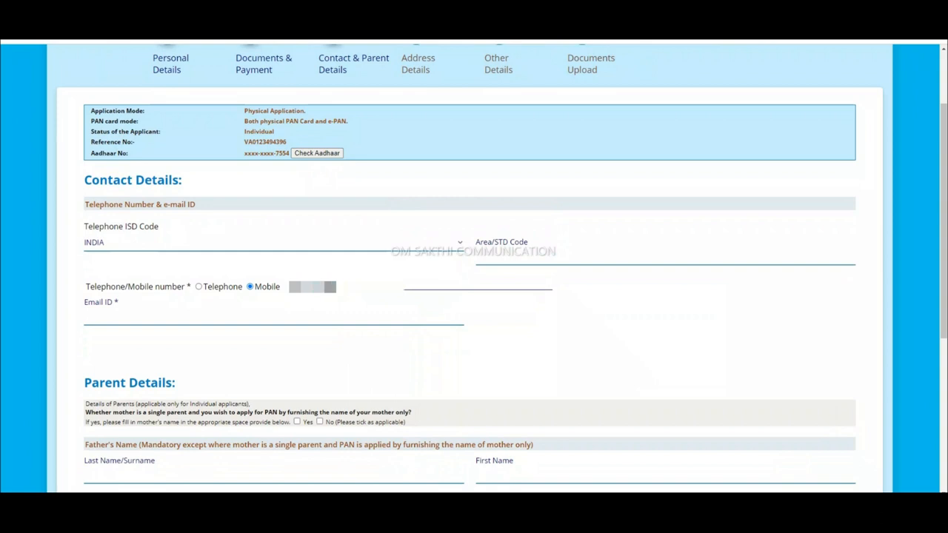
Fill the father's surname Subramaniyam under parent details and advance to address details
type("pa")
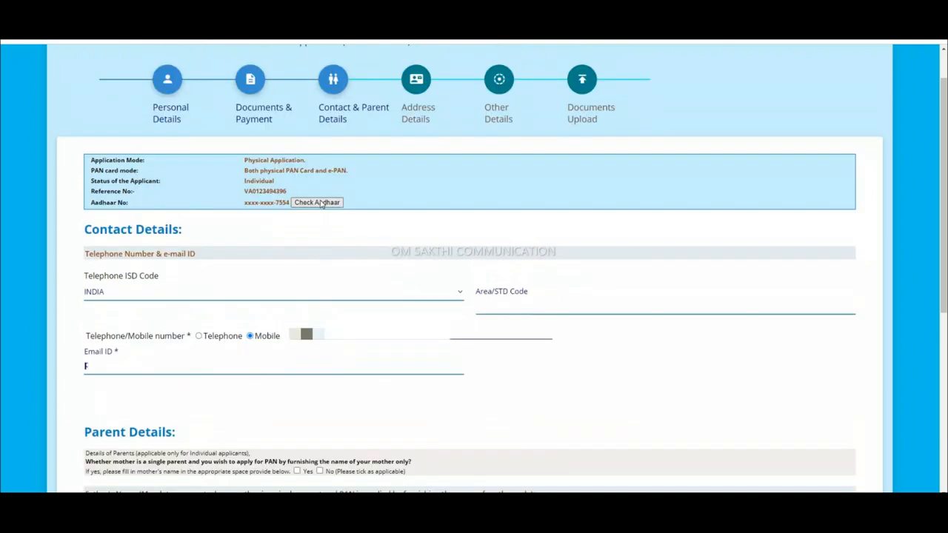
left_click(317, 202)
type("subra")
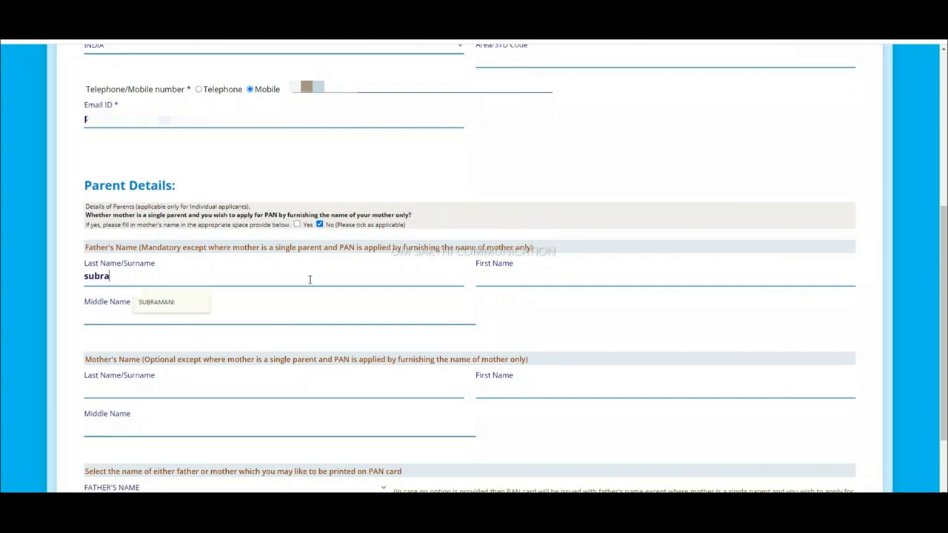
type("ma")
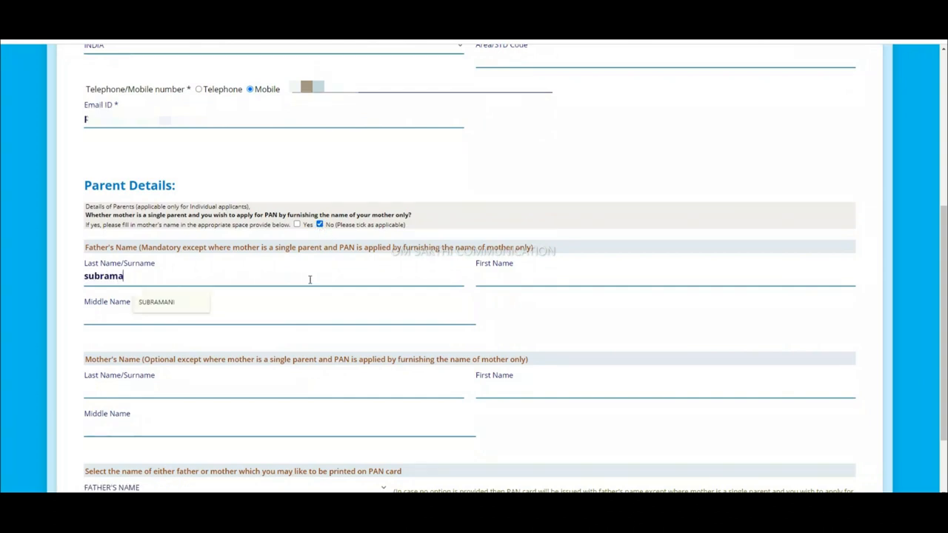
type("niya")
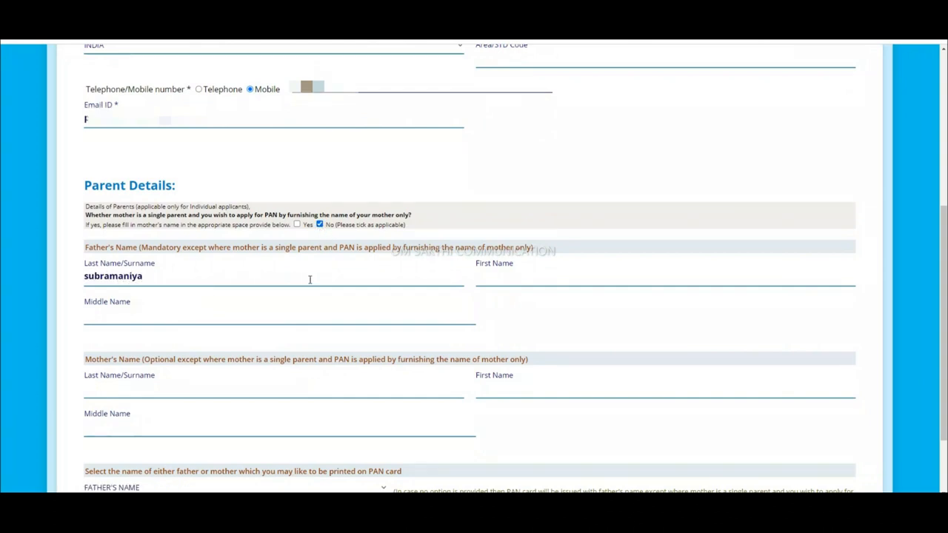
scroll("down", 3)
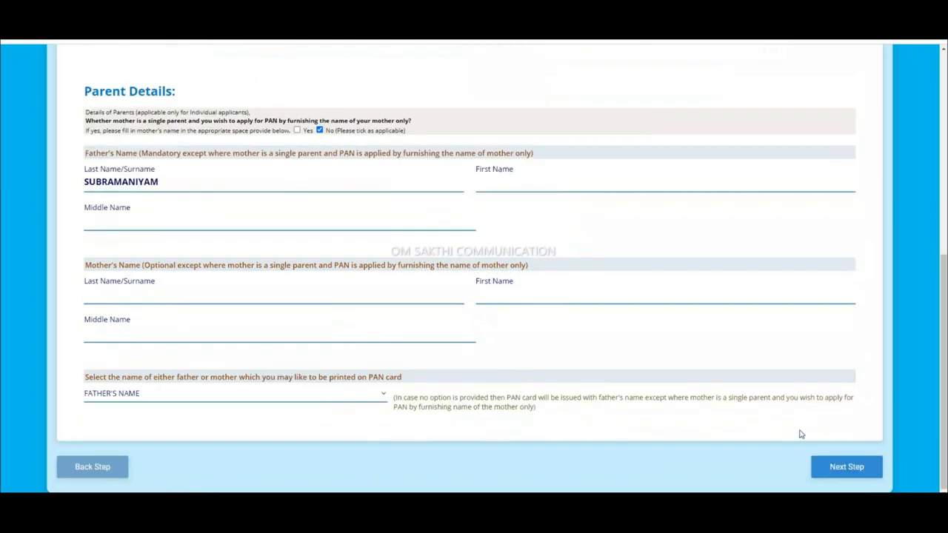
mouse_move(821, 459)
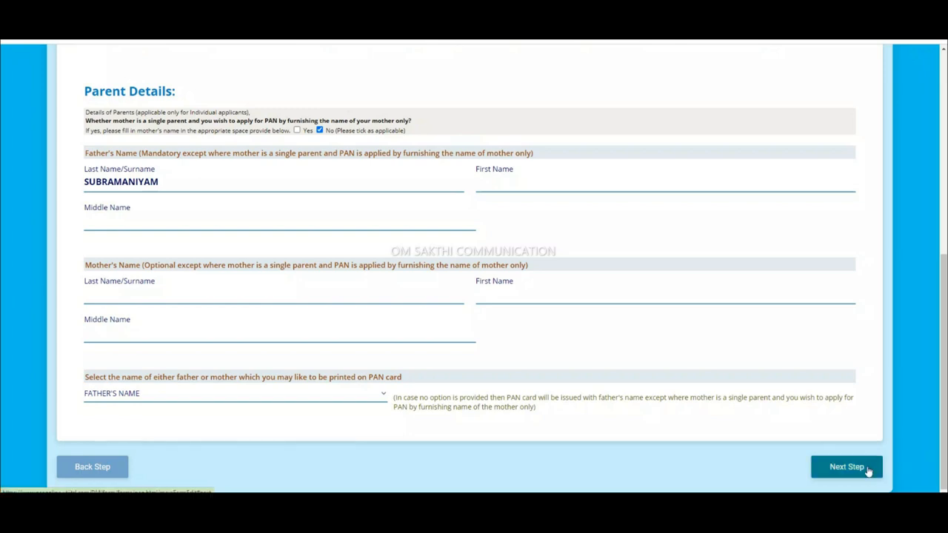
left_click(846, 466)
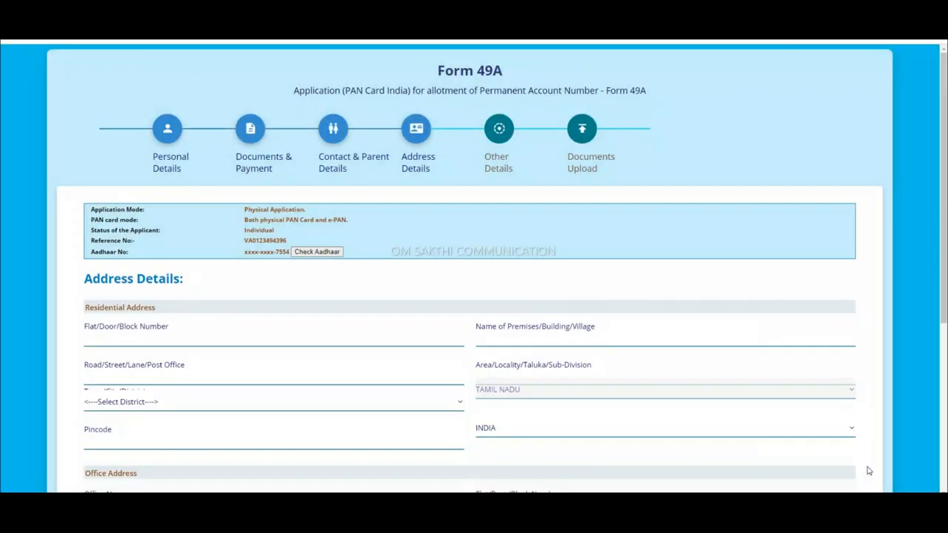
Confirm the pincode district message, mark Income from Other source and advance to other details
scroll("down", 3)
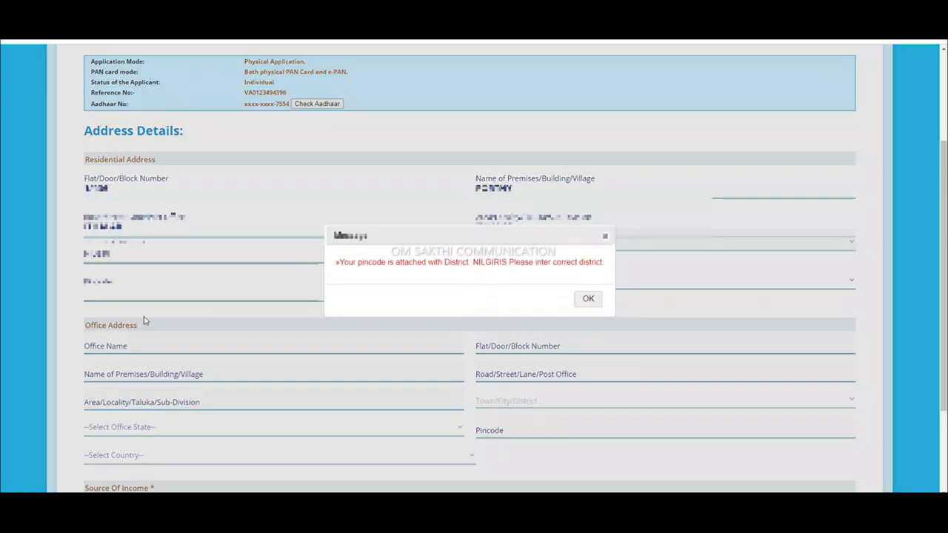
left_click(587, 300)
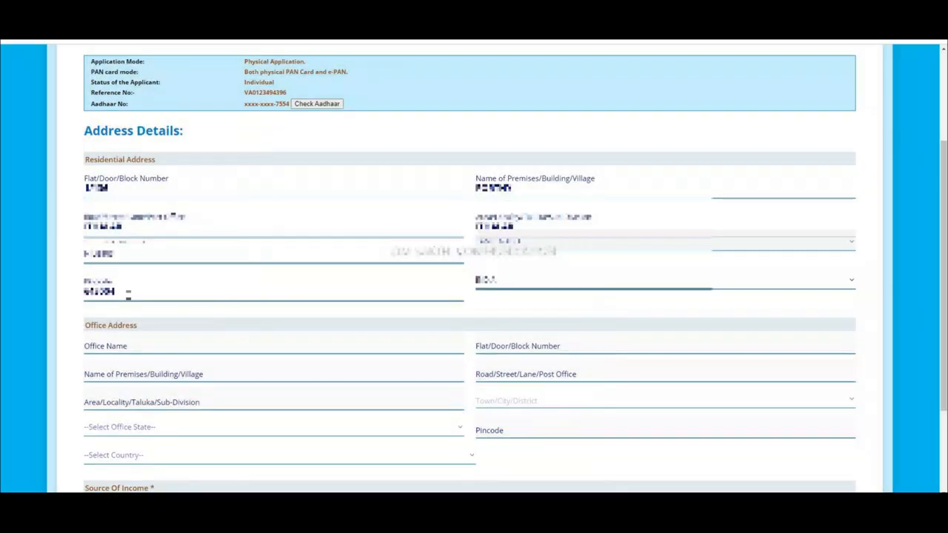
scroll("down", 3)
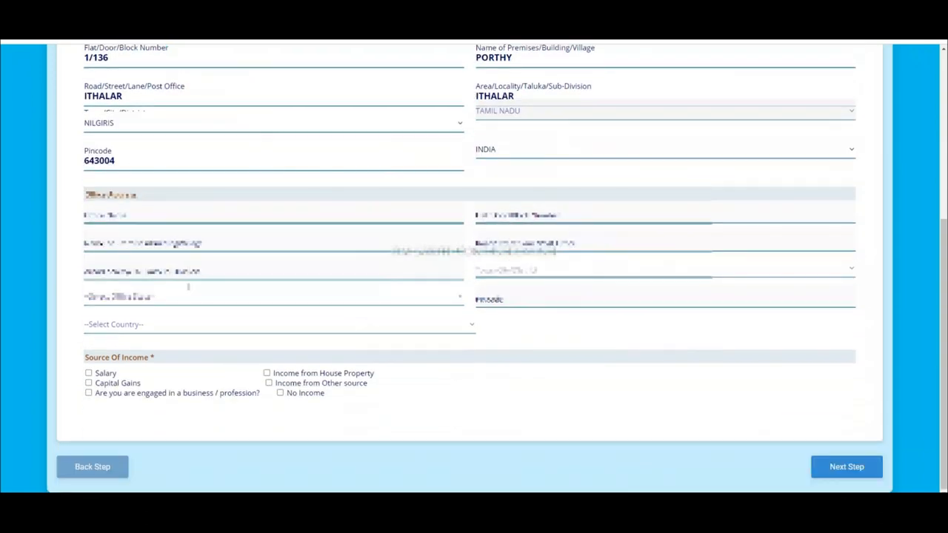
left_click(267, 382)
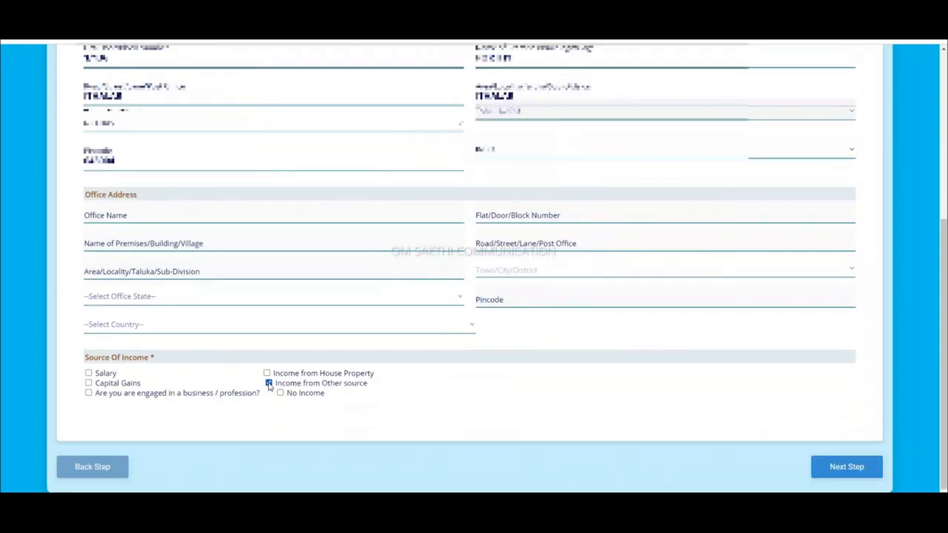
left_click(846, 466)
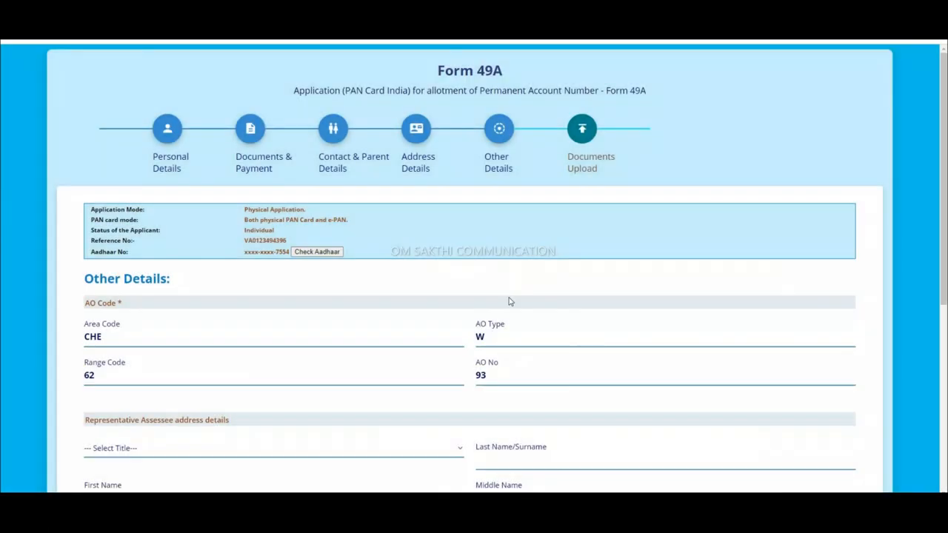
Set representative assessee title SHRI with surname Subramania
scroll("down", 3)
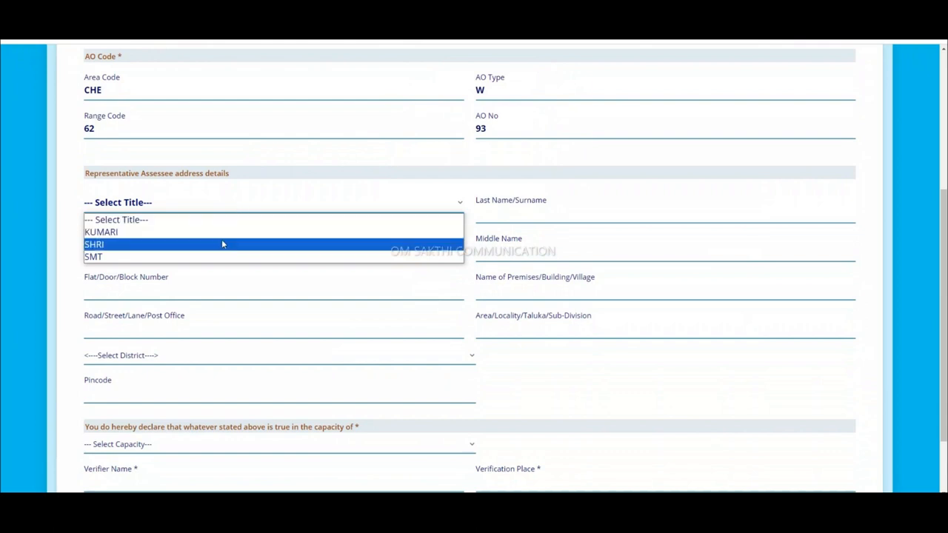
left_click(95, 244)
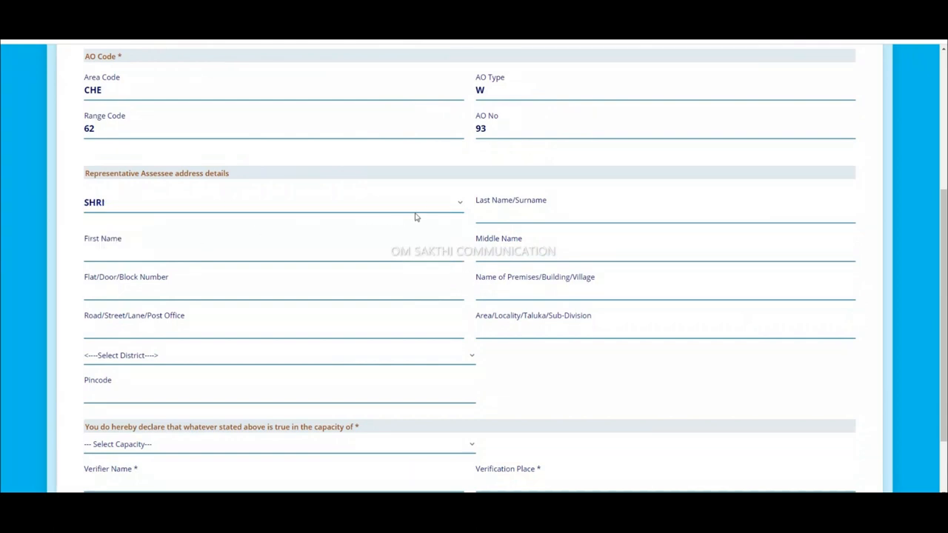
type("subra")
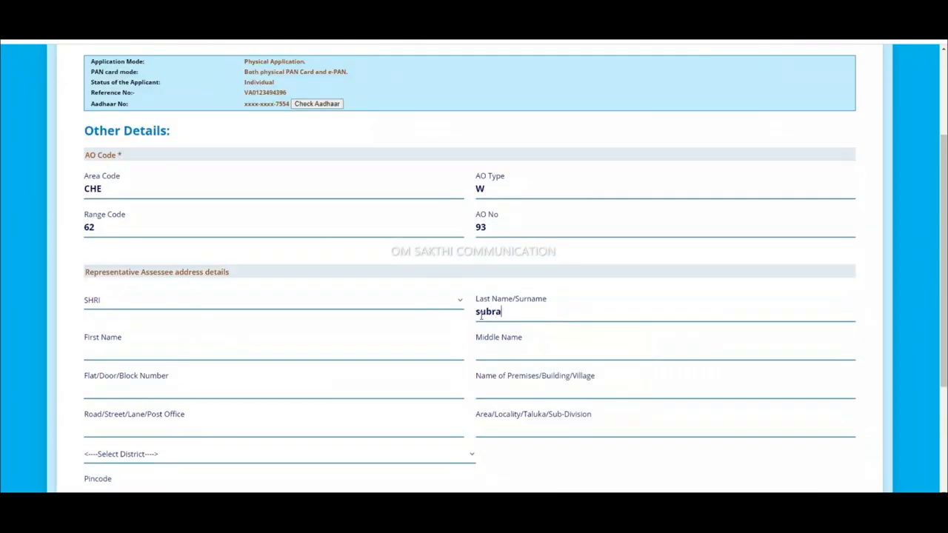
type("mania")
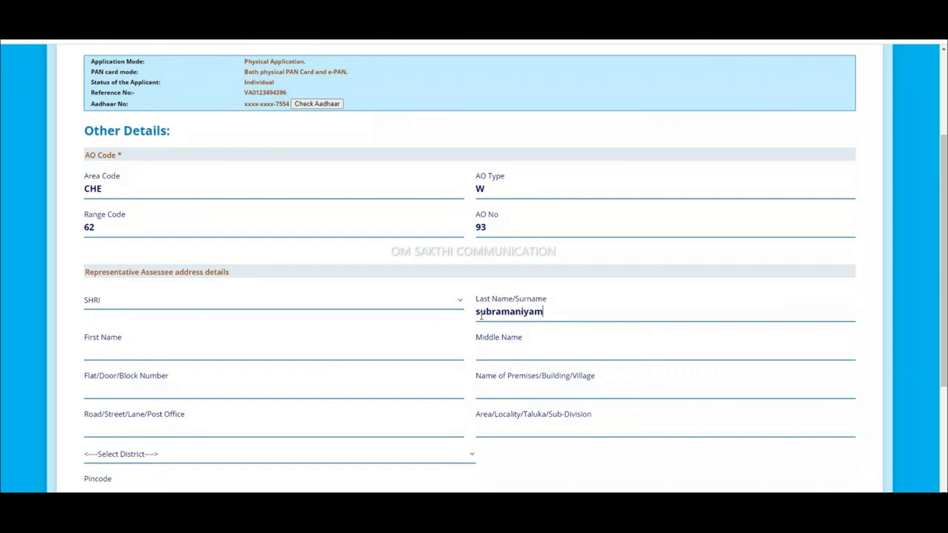
scroll("down", 3)
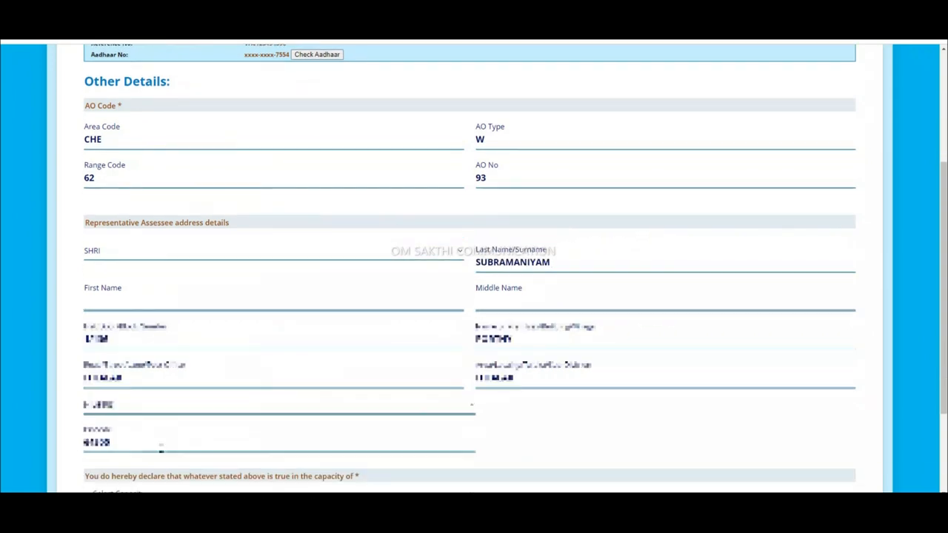
scroll("down", 3)
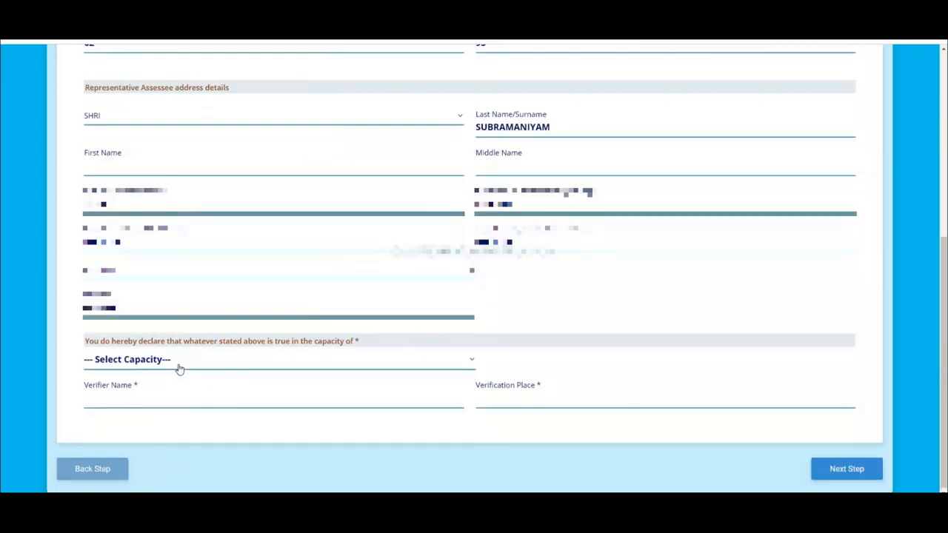
type("S PAVISKUMAR")
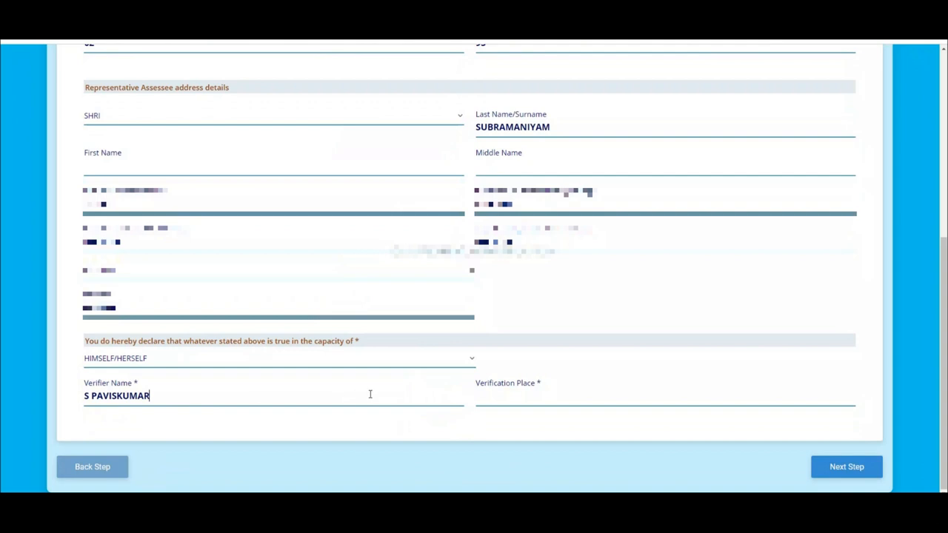
type("coi")
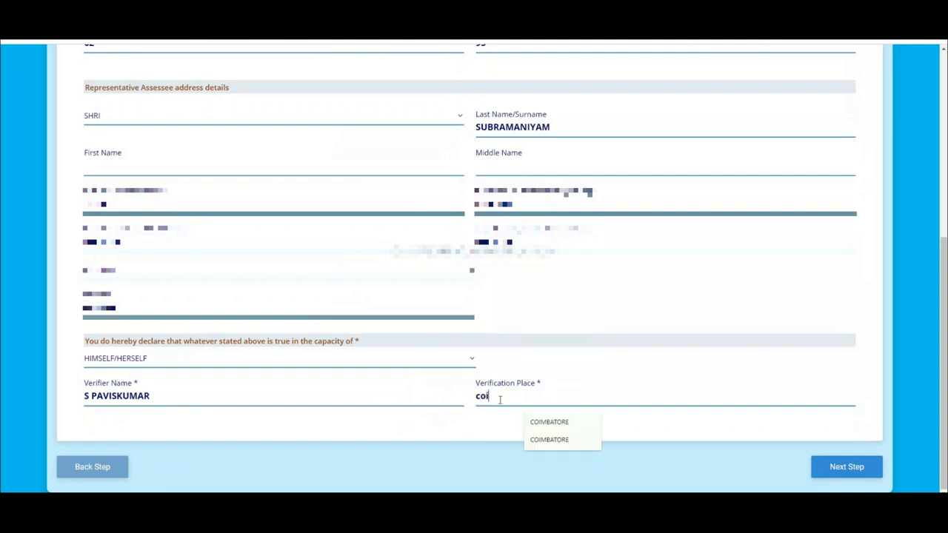
type("mbator")
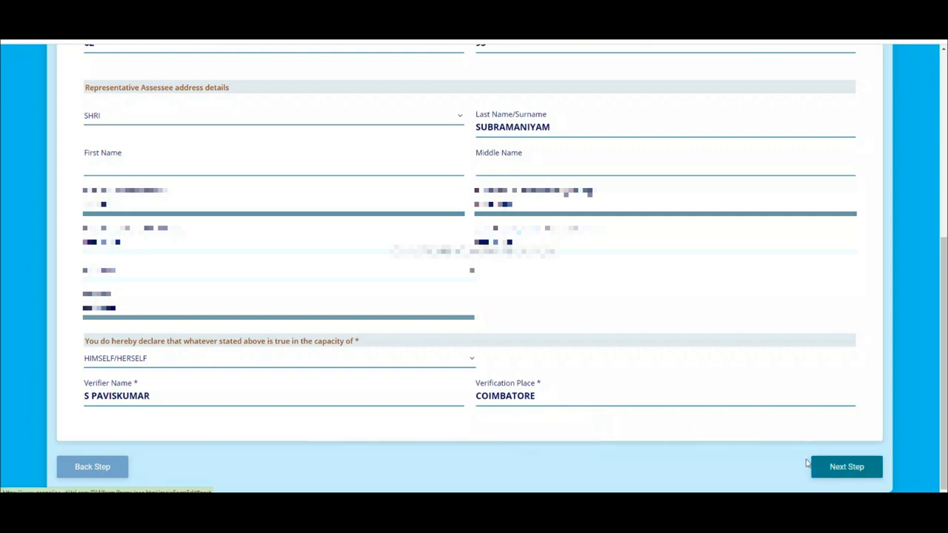
Submit the completed application and download the acknowledgement receipt PDF
left_click(847, 467)
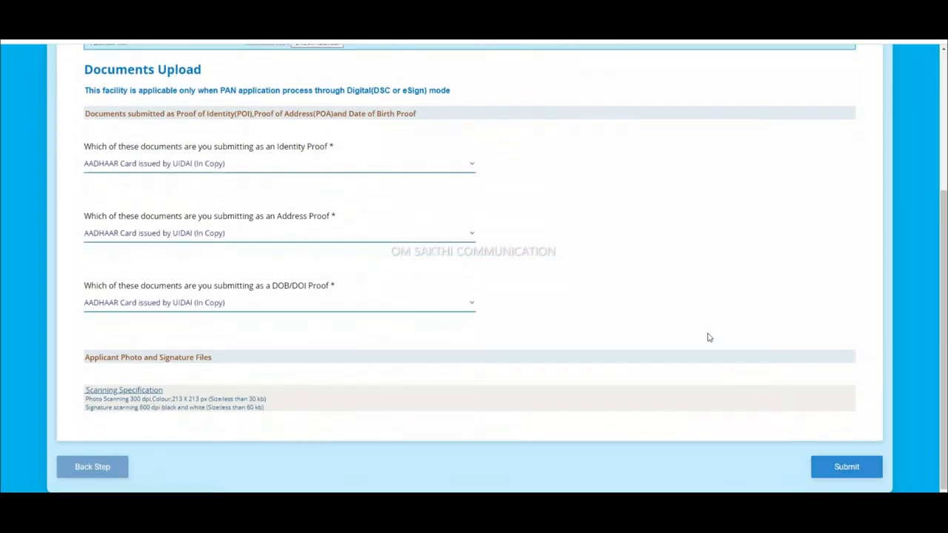
left_click(846, 467)
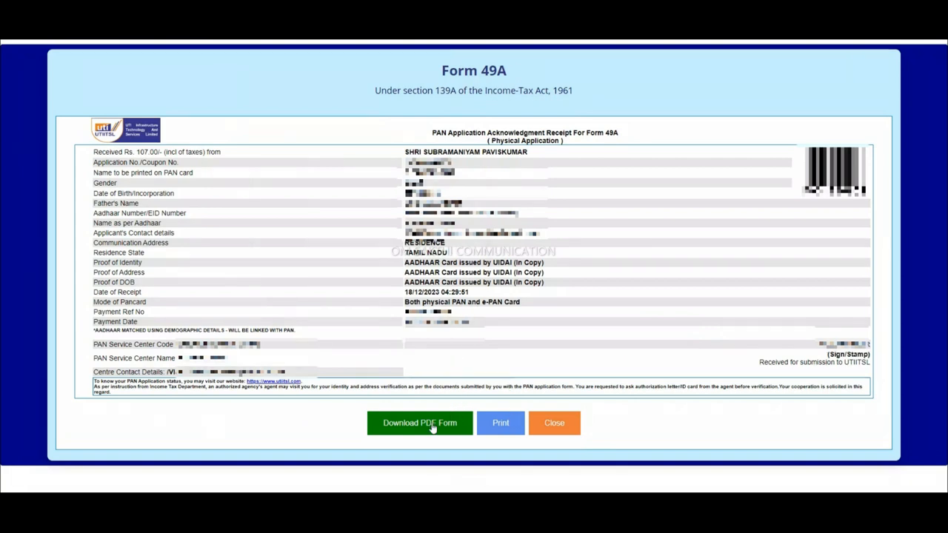
left_click(419, 423)
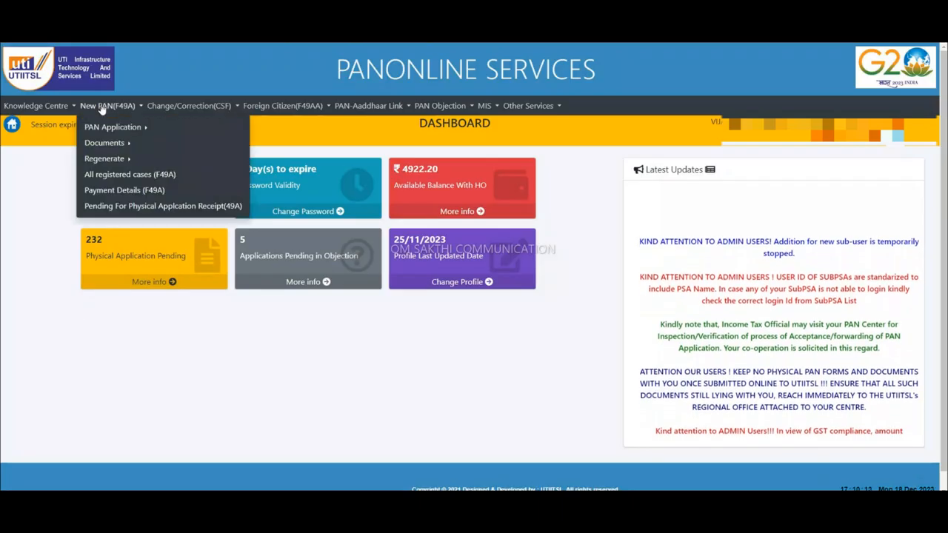
mouse_move(104, 142)
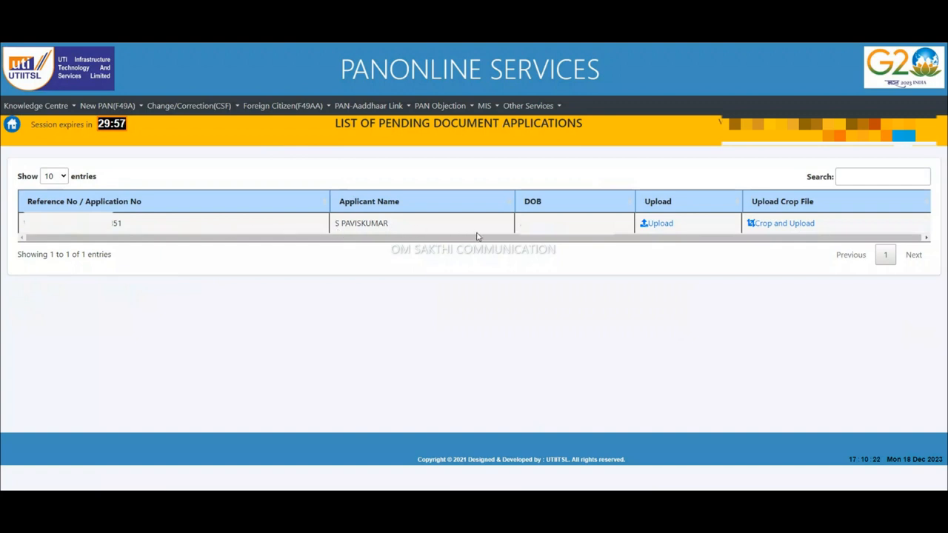
Load the scanned PDF from Downloads into Crop and Upload for the pending application
left_click(779, 222)
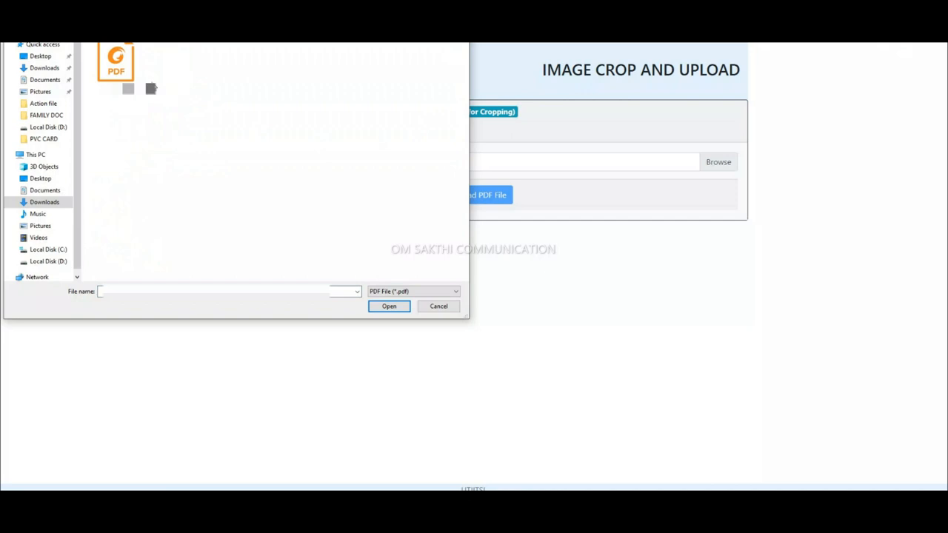
left_click(115, 65)
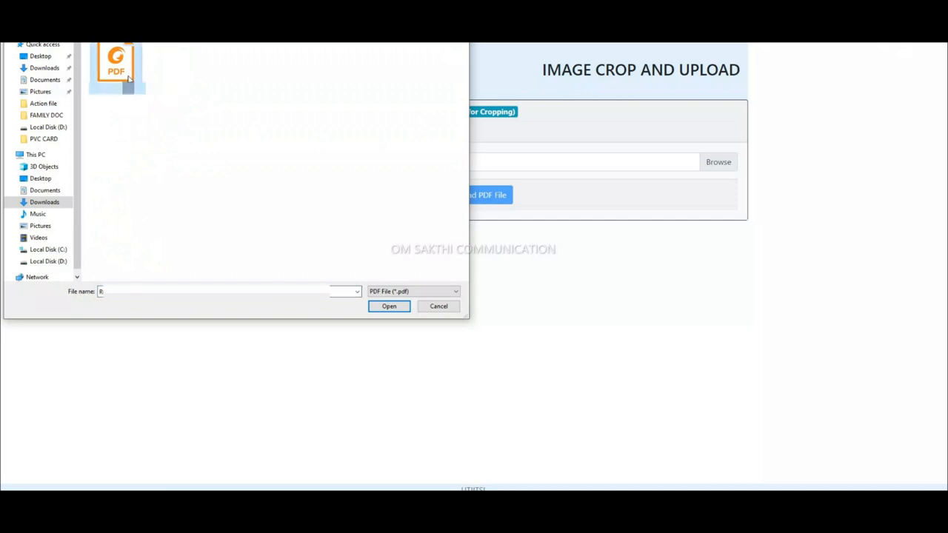
left_click(388, 305)
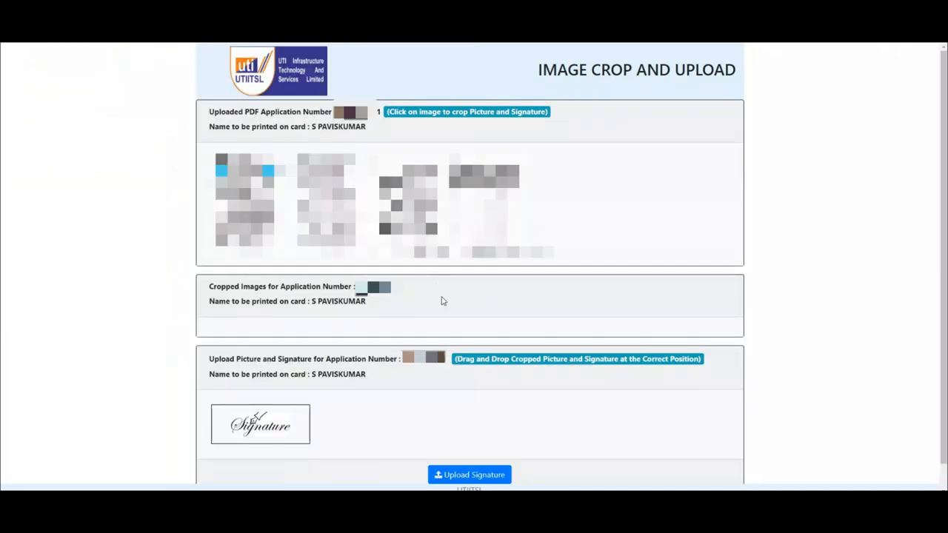